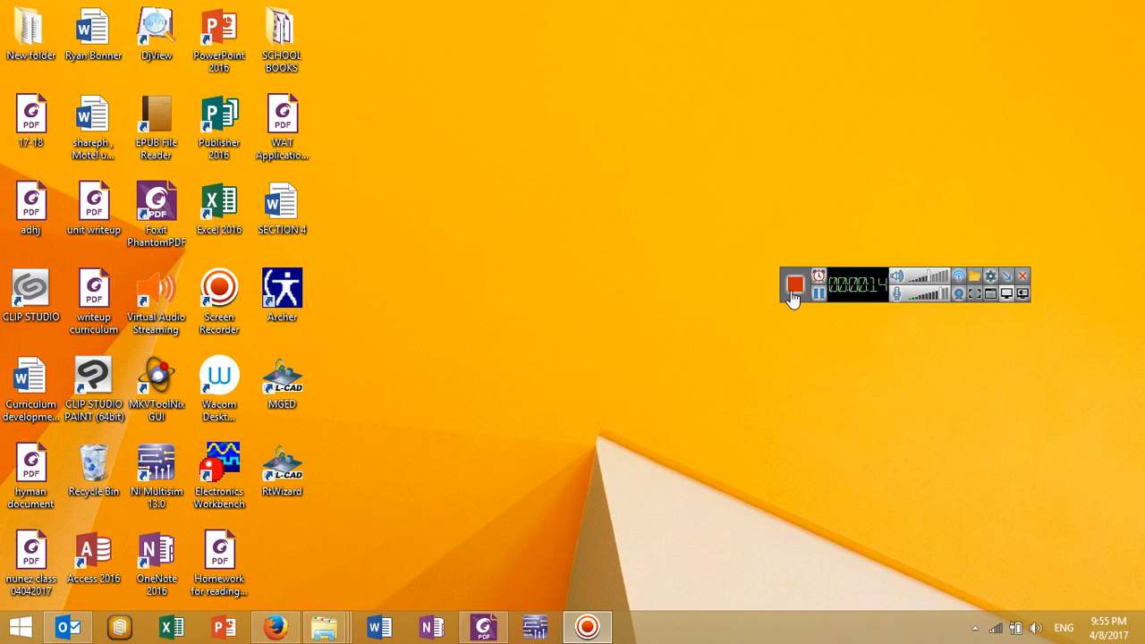
Step: Show Ray-K's Twitter profile with the pinned tweet linking to the Tumblr blog post
{"action": "left_click", "coordinate": [795, 285]}
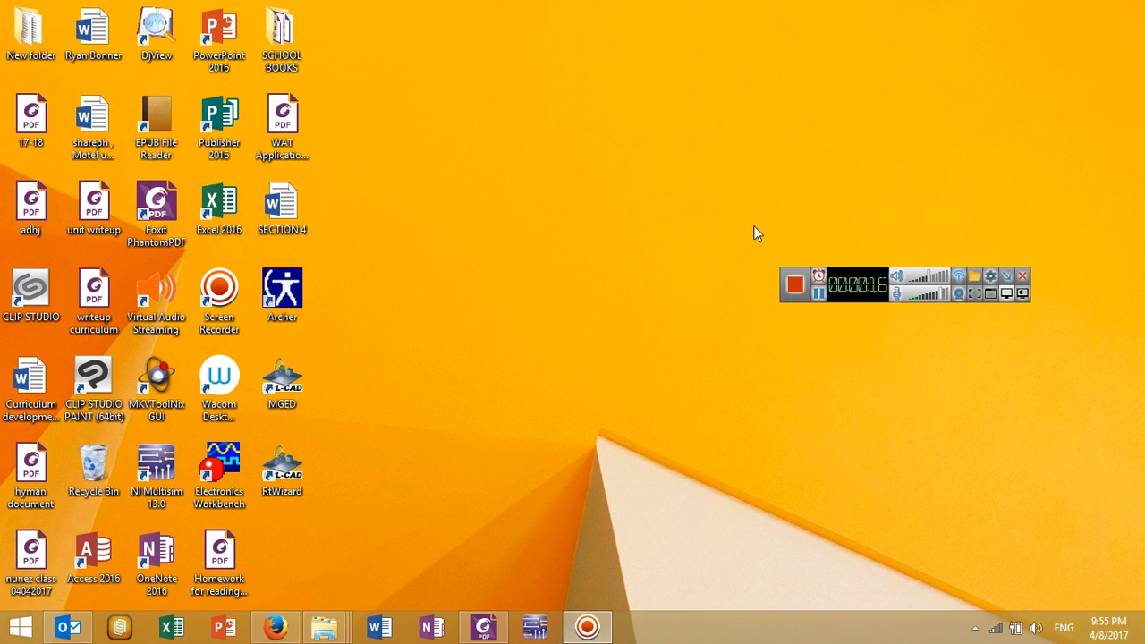
{"action": "mouse_move", "coordinate": [276, 627]}
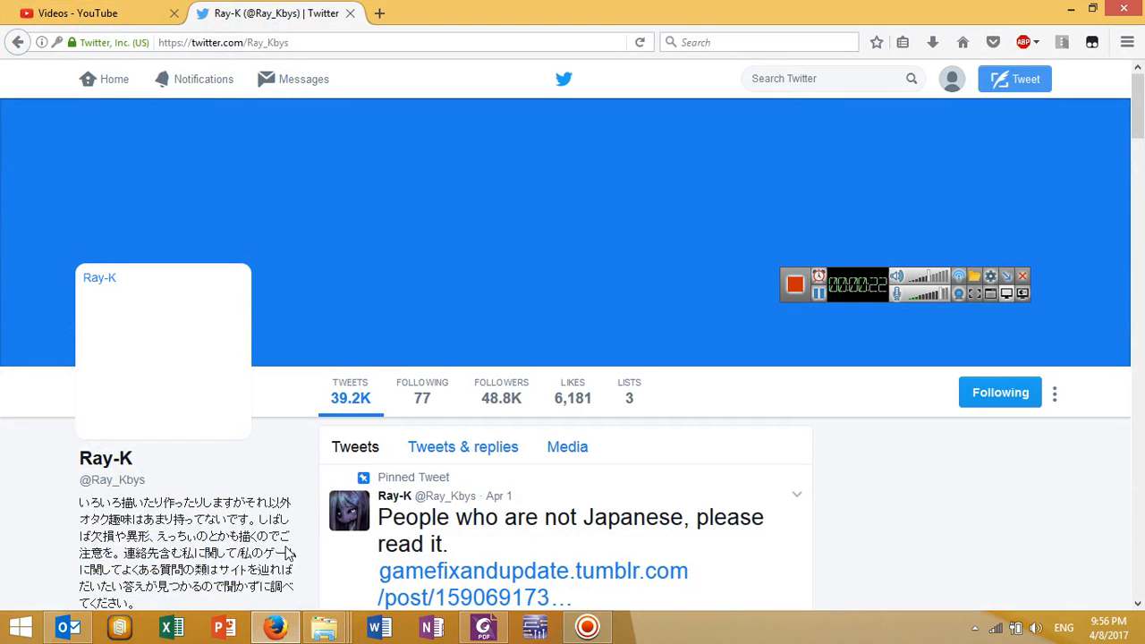
{"action": "mouse_move", "coordinate": [642, 460]}
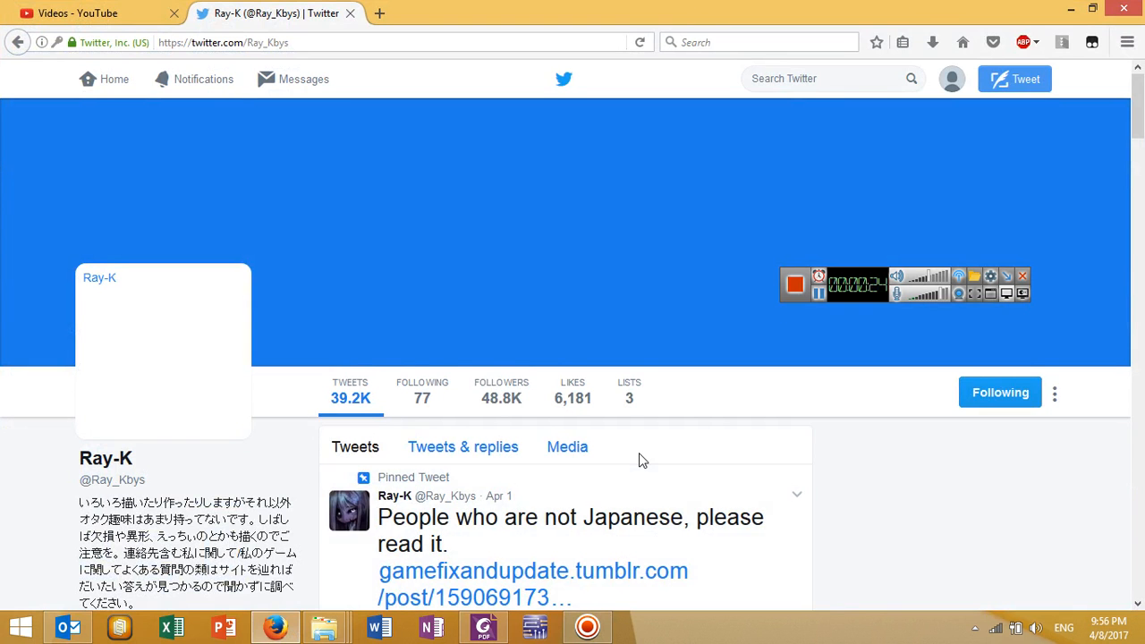
{"action": "scroll", "scroll_direction": "down", "scroll_amount": 3}
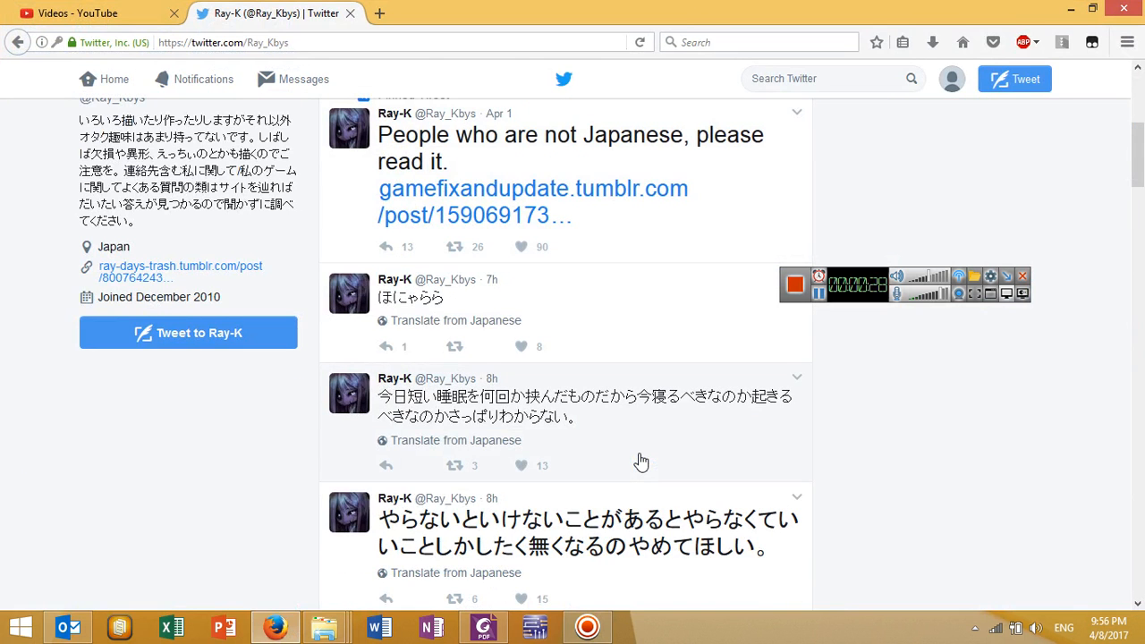
{"action": "scroll", "scroll_direction": "up", "scroll_amount": 3}
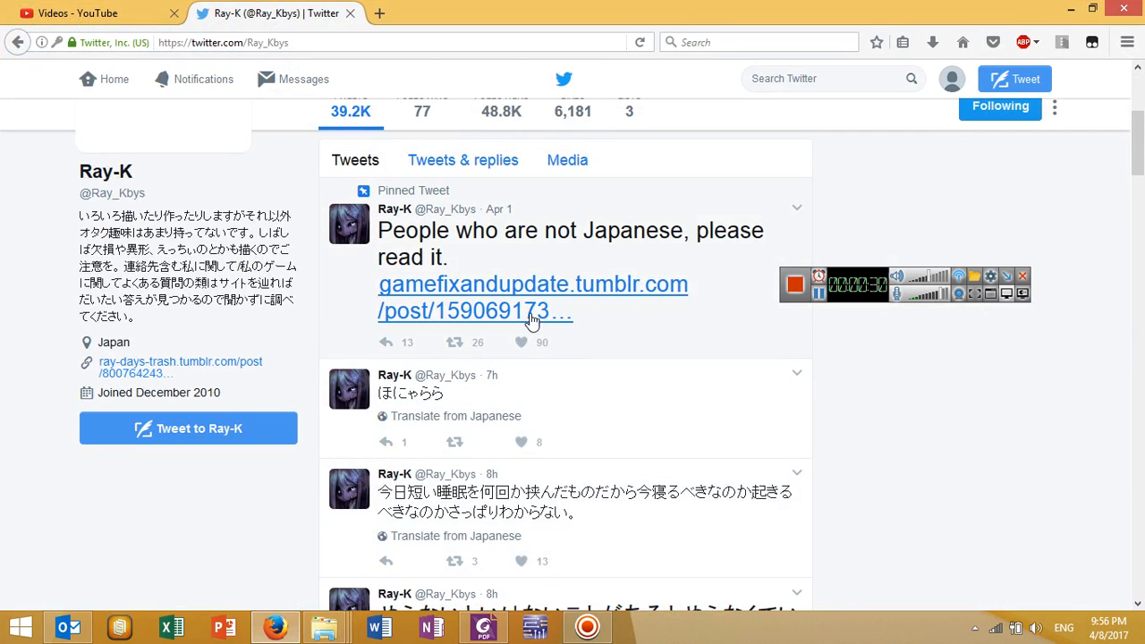
{"action": "mouse_move", "coordinate": [528, 311]}
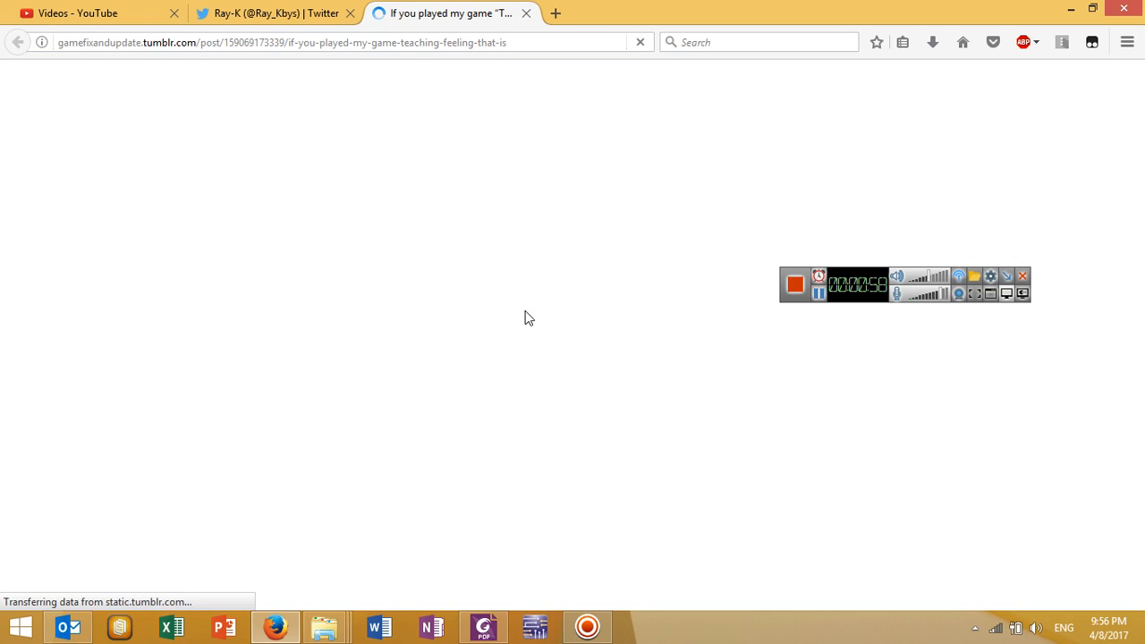
{"action": "mouse_move", "coordinate": [634, 155]}
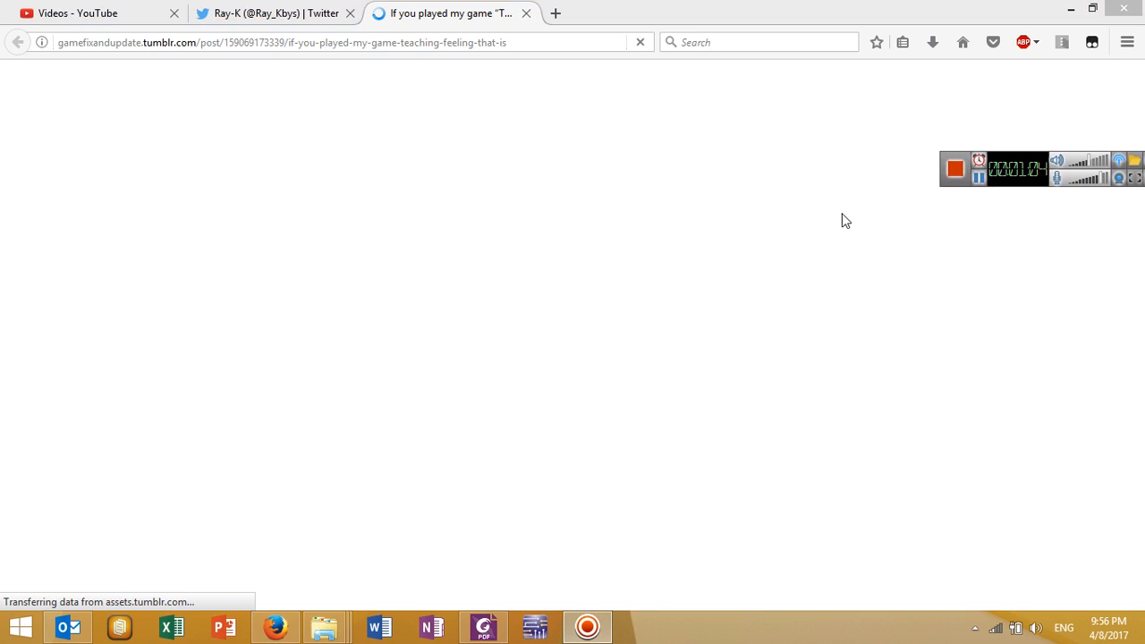
{"action": "mouse_move", "coordinate": [517, 262]}
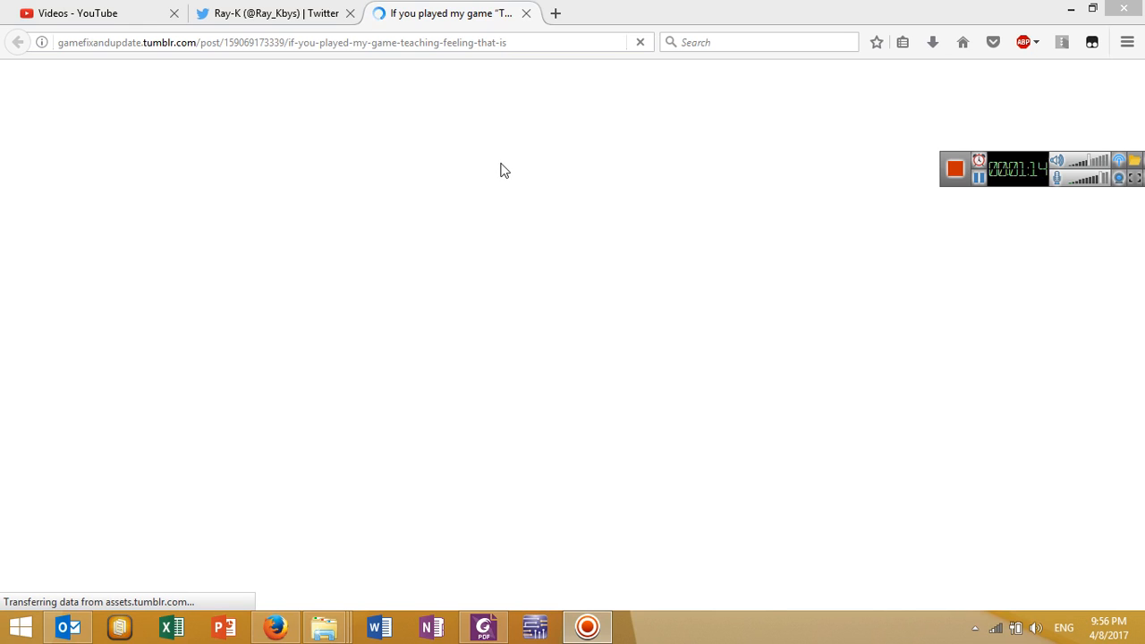
{"action": "mouse_move", "coordinate": [913, 212]}
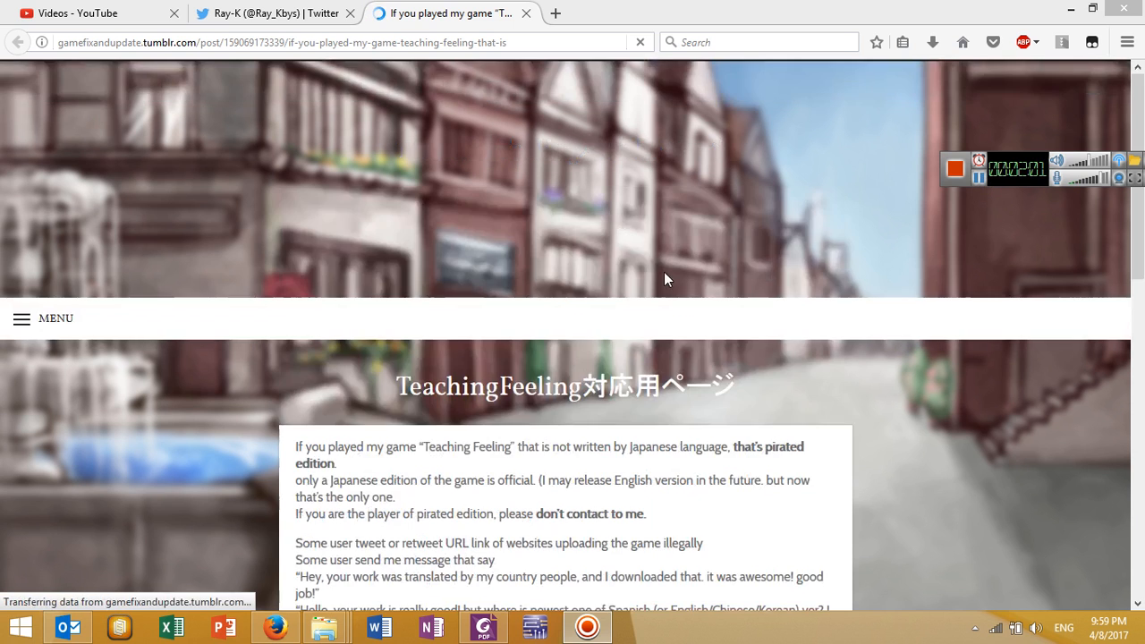
Step: Scroll down to show the creator's full message about pirated editions
{"action": "scroll", "scroll_direction": "down", "scroll_amount": 3}
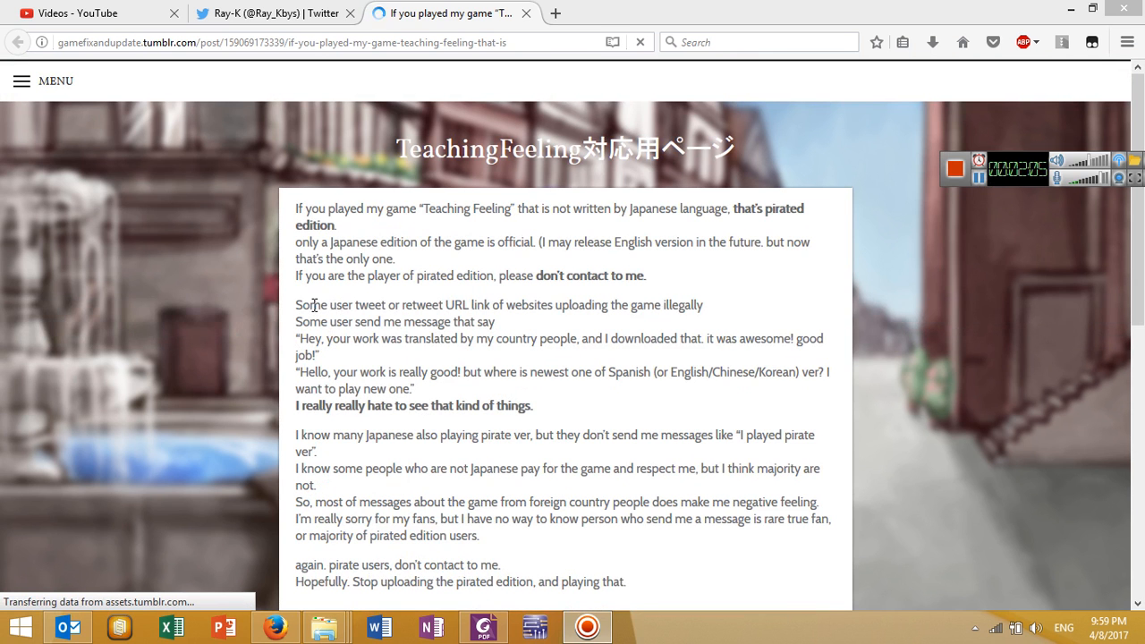
{"action": "mouse_move", "coordinate": [287, 356]}
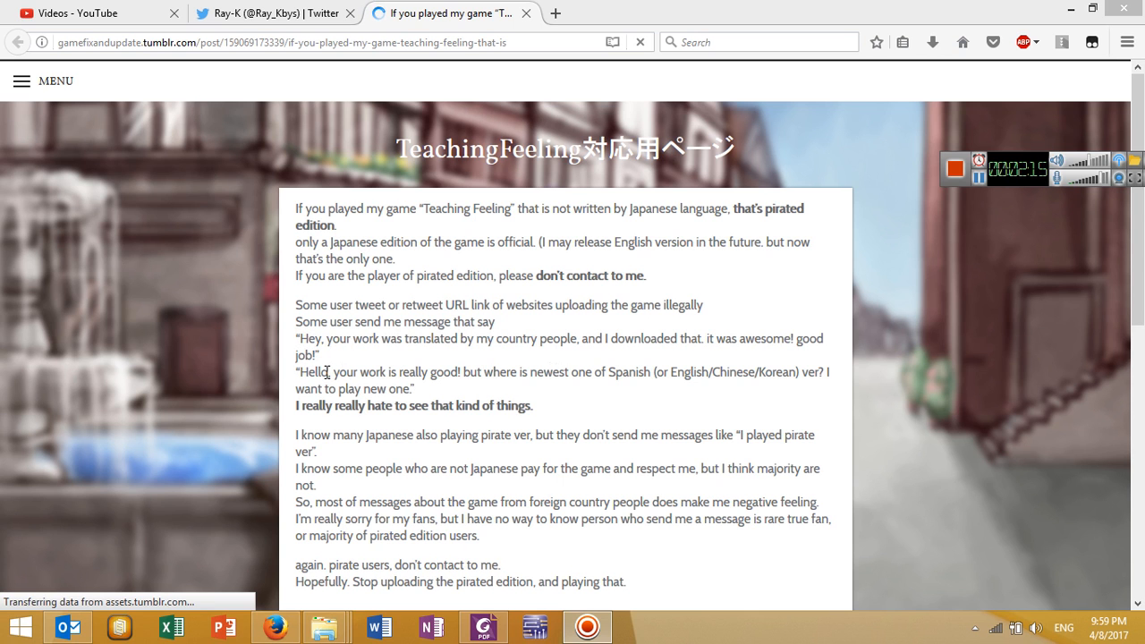
{"action": "mouse_move", "coordinate": [373, 371]}
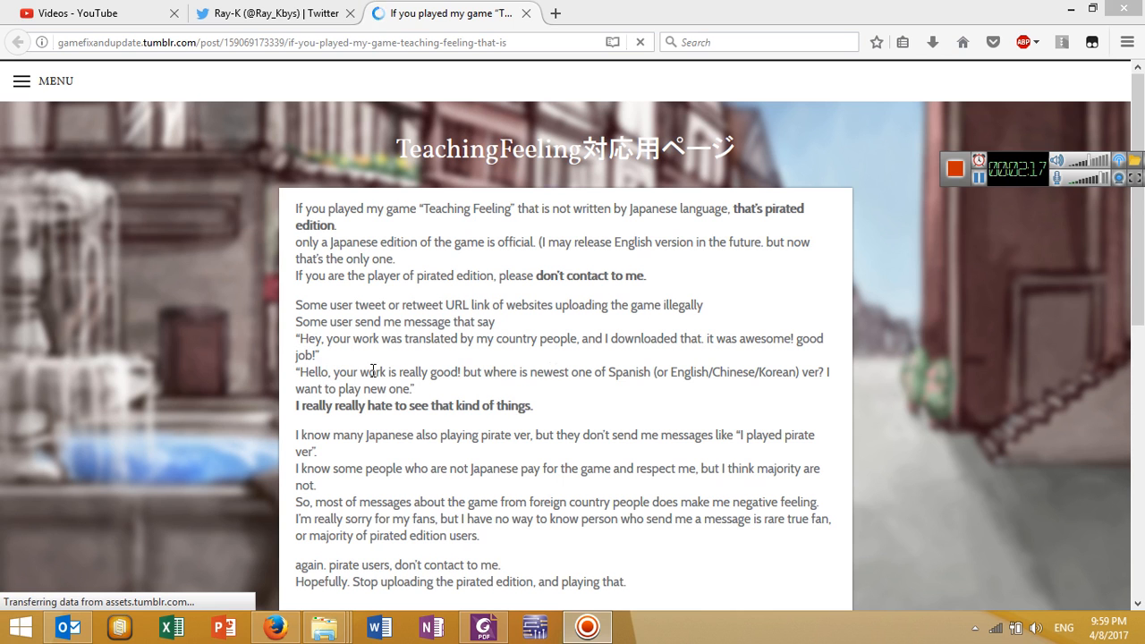
{"action": "mouse_move", "coordinate": [582, 370]}
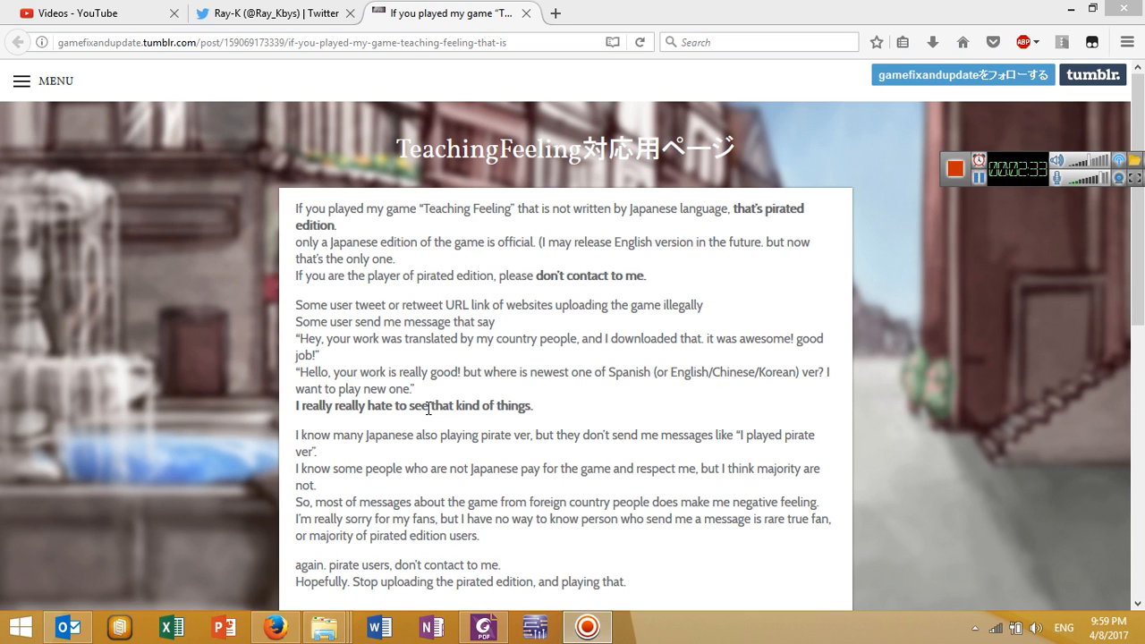
{"action": "mouse_move", "coordinate": [526, 435]}
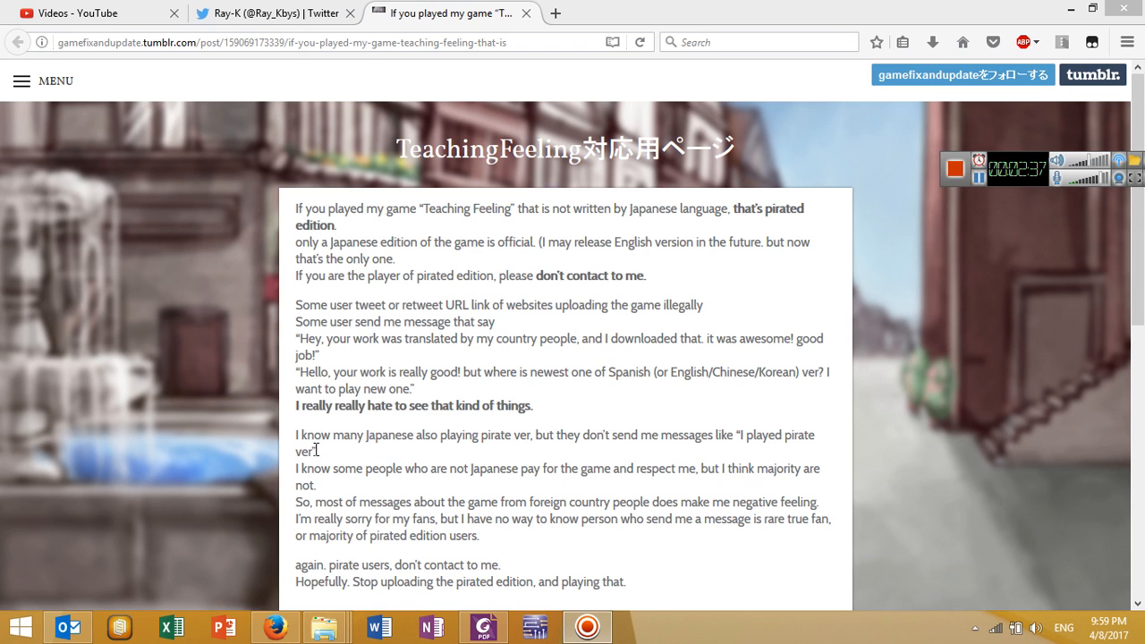
{"action": "mouse_move", "coordinate": [525, 440]}
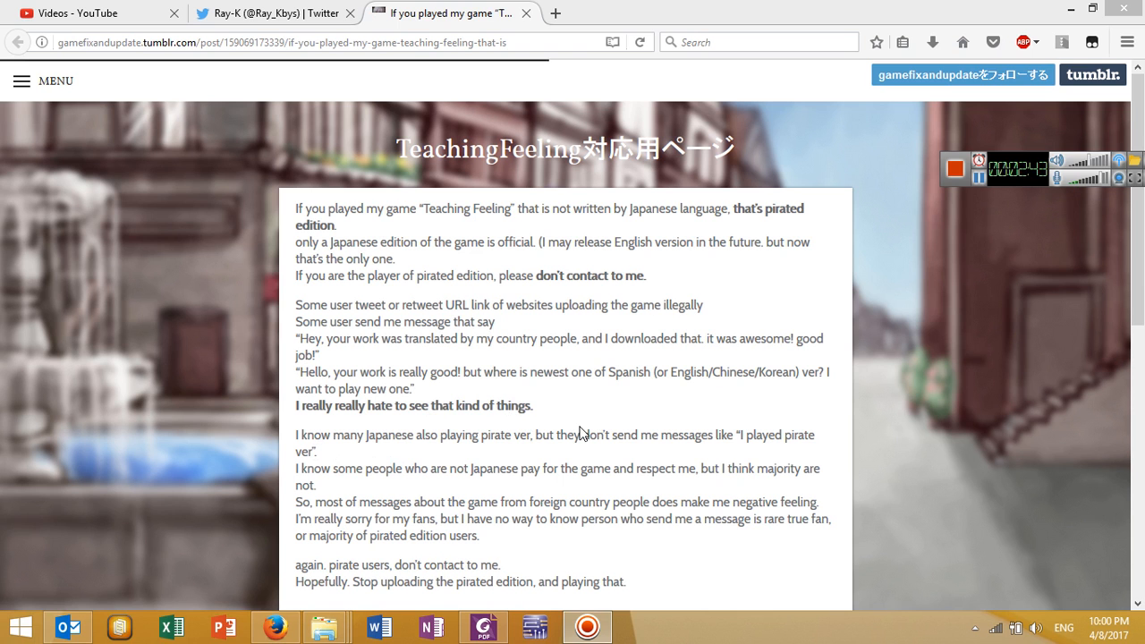
{"action": "mouse_move", "coordinate": [921, 378]}
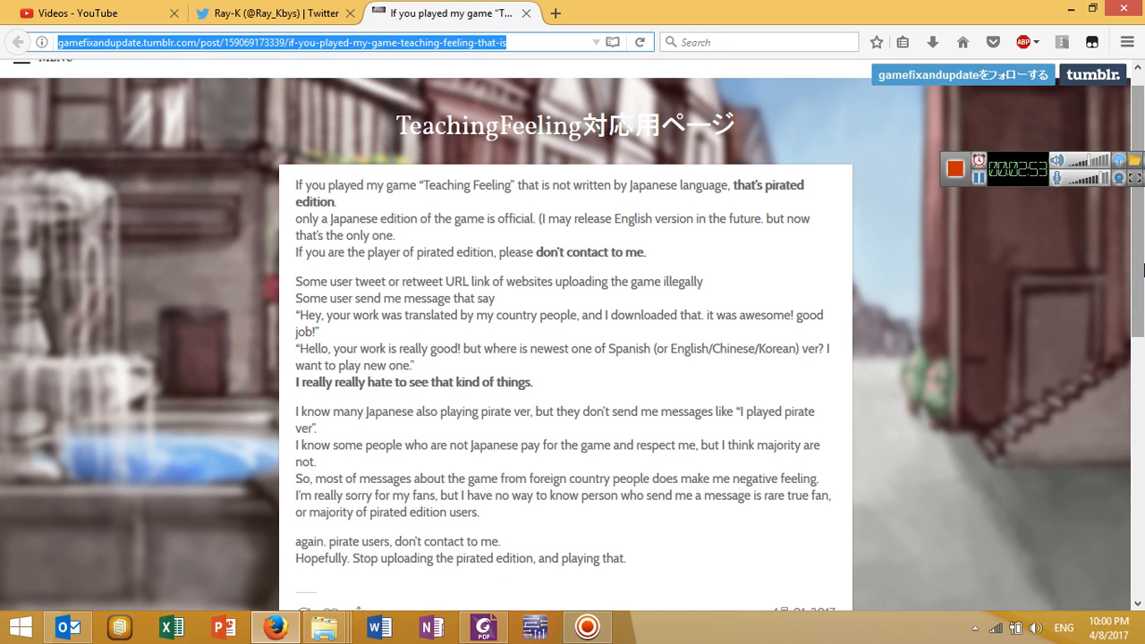
{"action": "mouse_move", "coordinate": [911, 465]}
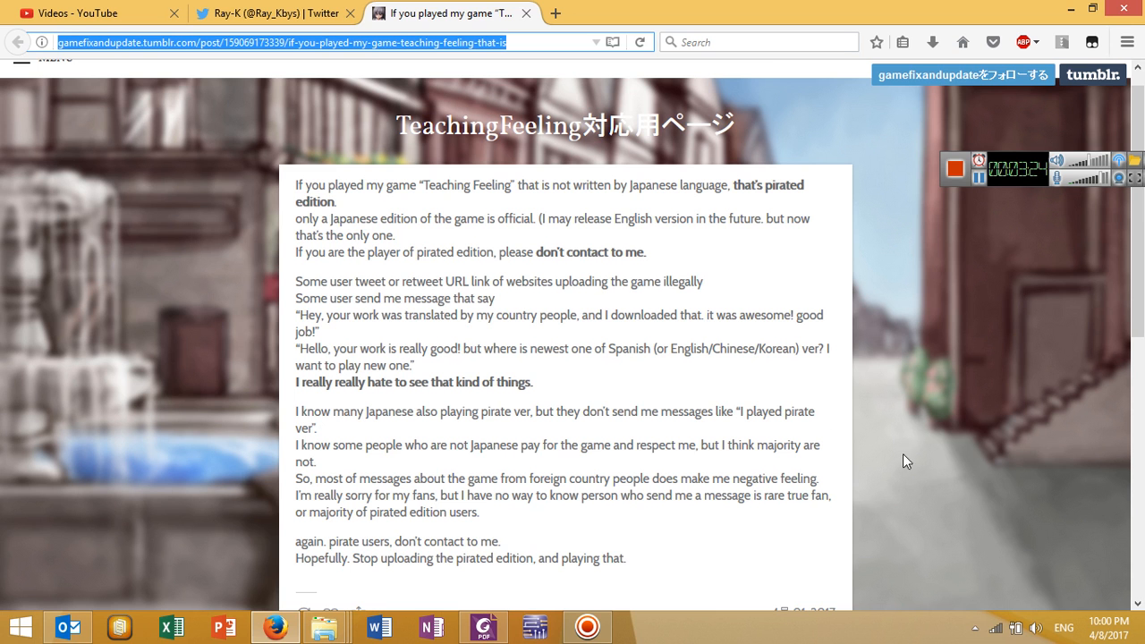
Step: Scroll past the post text to its April 1, 2017 date and likes/reblogs notes
{"action": "scroll", "scroll_direction": "down", "scroll_amount": 3}
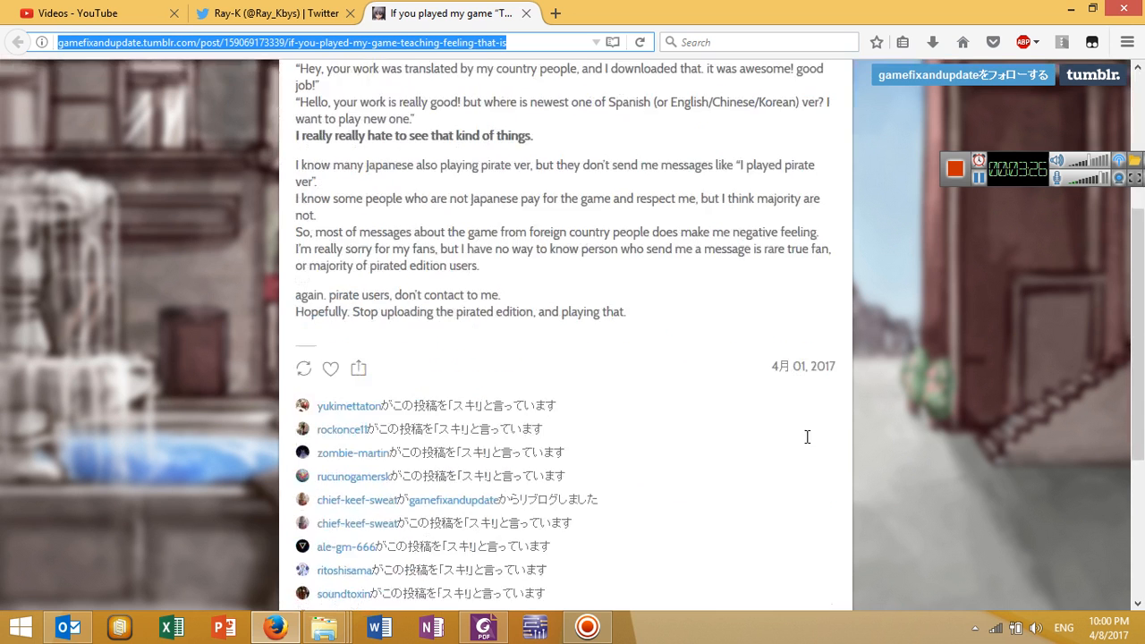
{"action": "scroll", "scroll_direction": "down", "scroll_amount": 3}
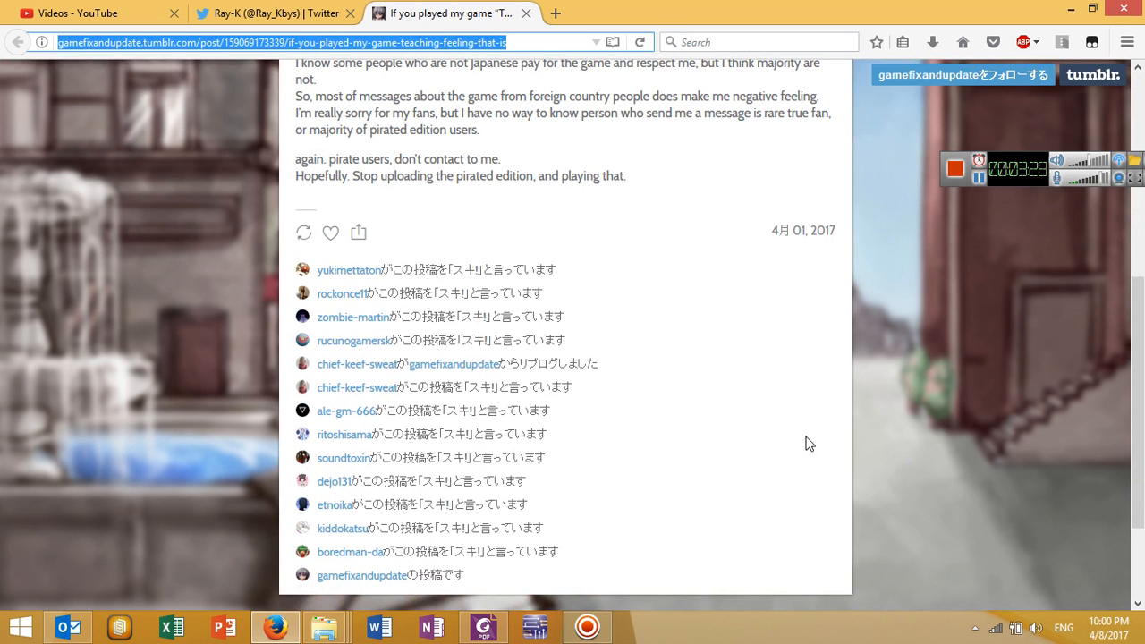